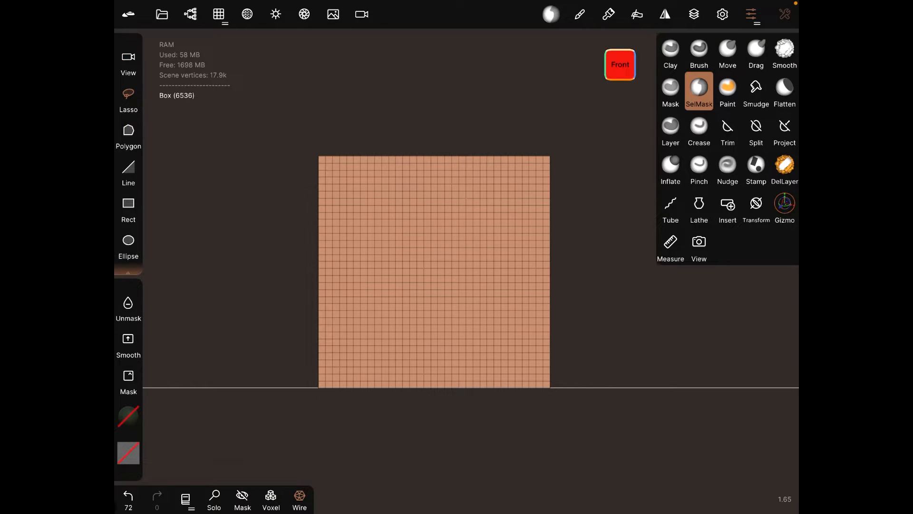
Paint a large irregular SelMask region and a small patch on the box's front face
drag(349, 186, 376, 209)
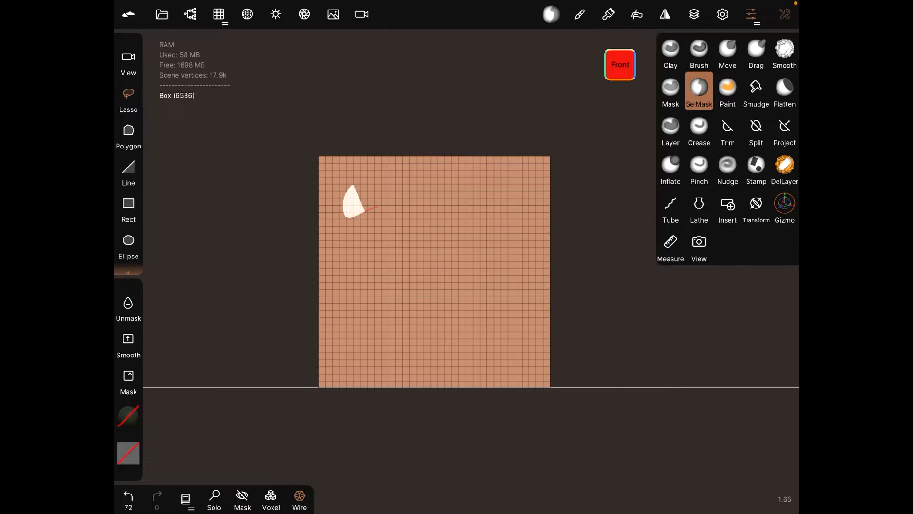
drag(355, 192, 496, 337)
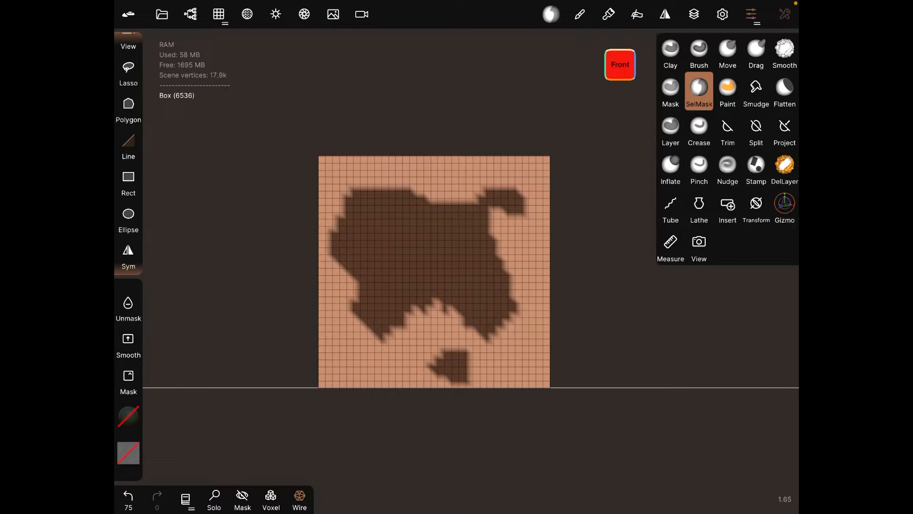
Mask all four box corners and a few edge spots with diagonal SelMask line cuts
click(698, 91)
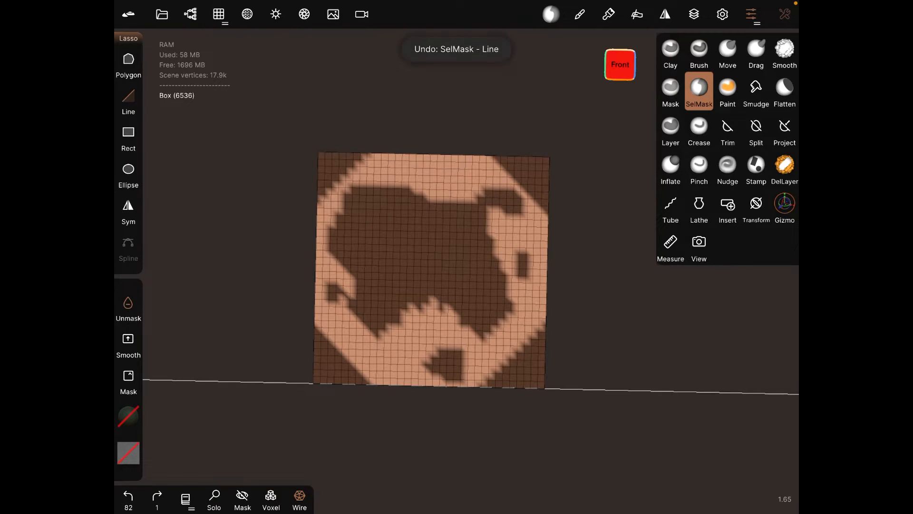
click(784, 52)
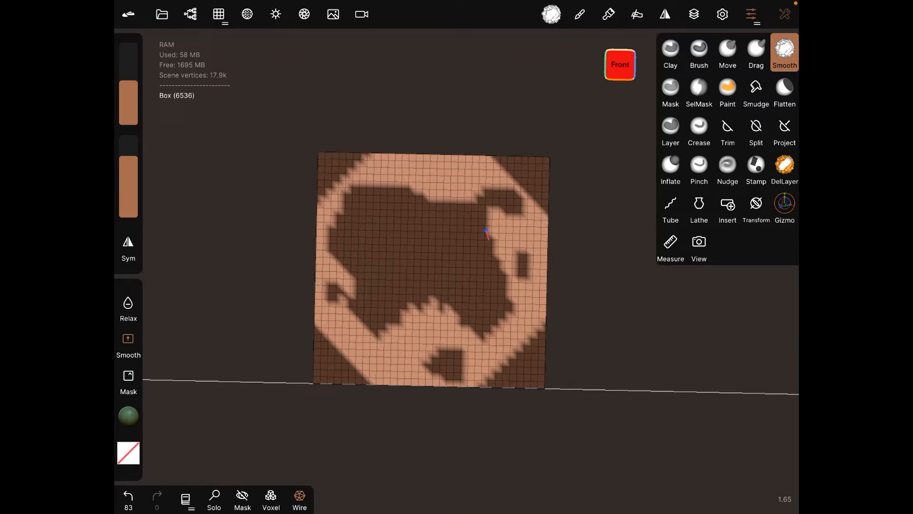
drag(486, 228, 426, 358)
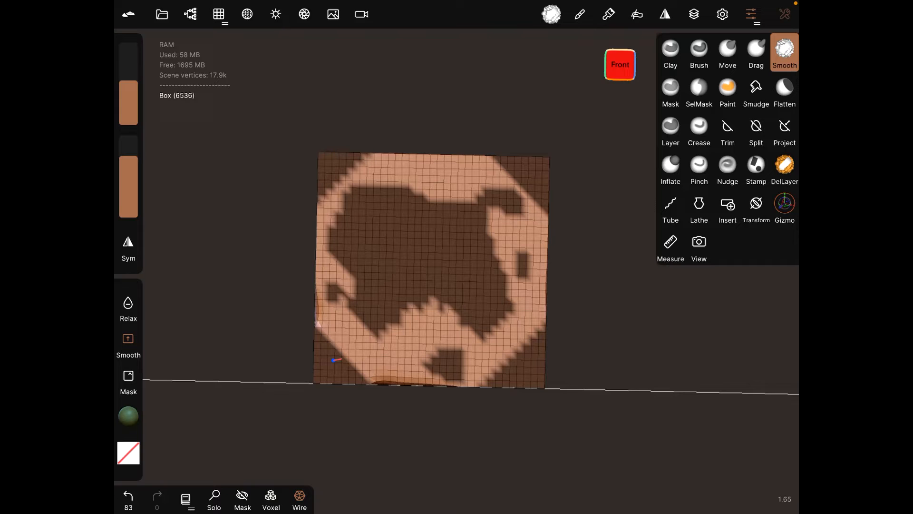
drag(334, 359, 335, 146)
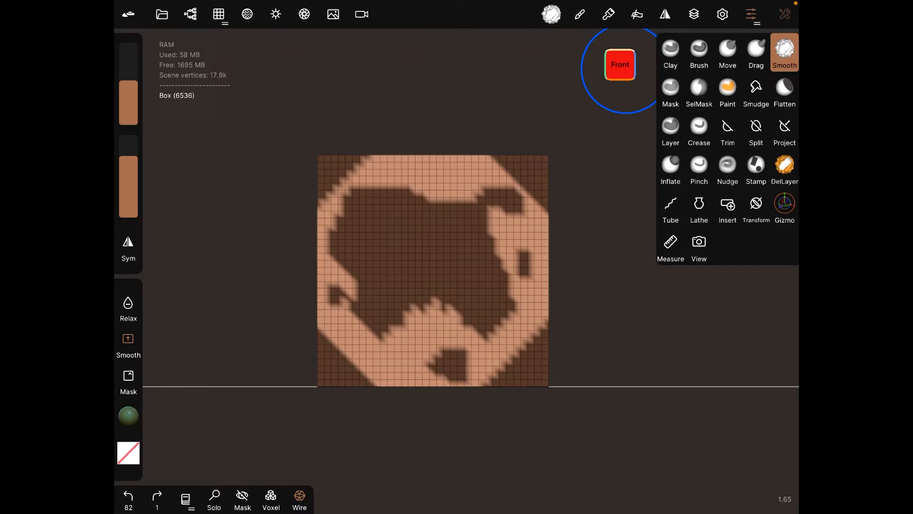
click(699, 90)
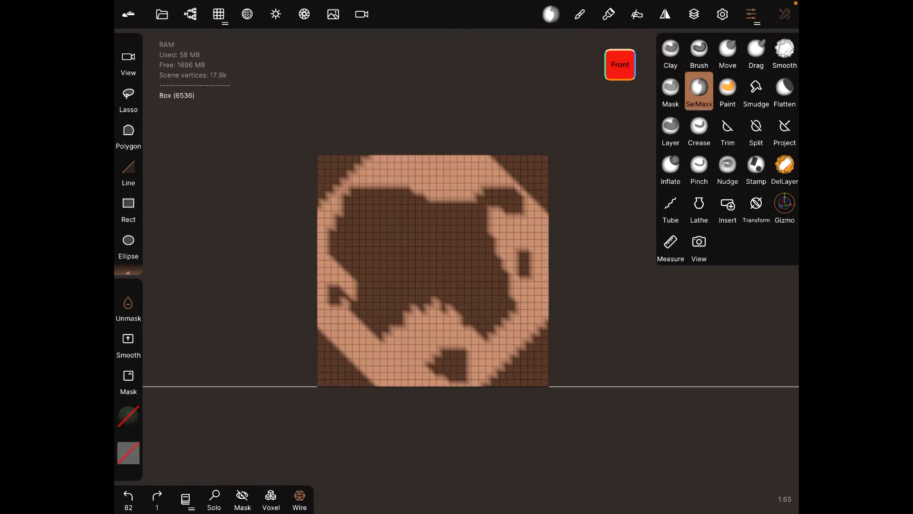
Set SelMask shell thickness to 1.06, then undo a trial extraction
click(698, 91)
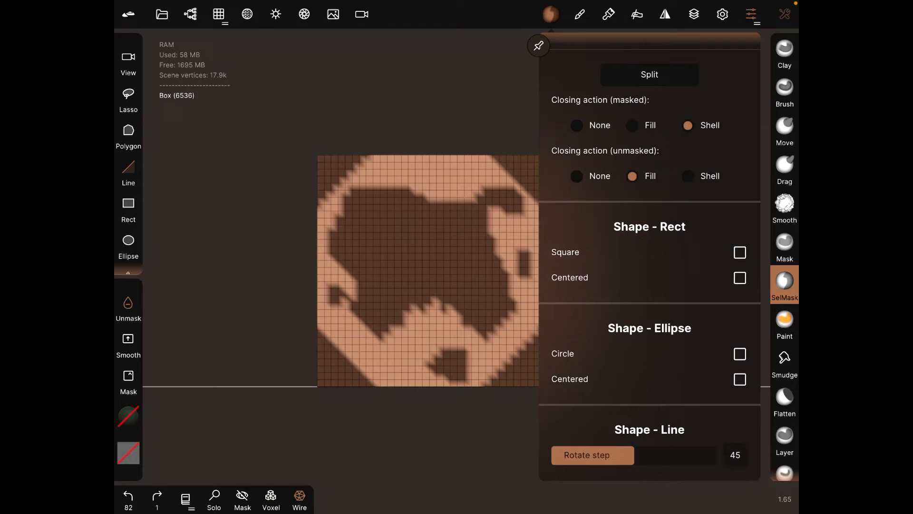
scroll(down, 3)
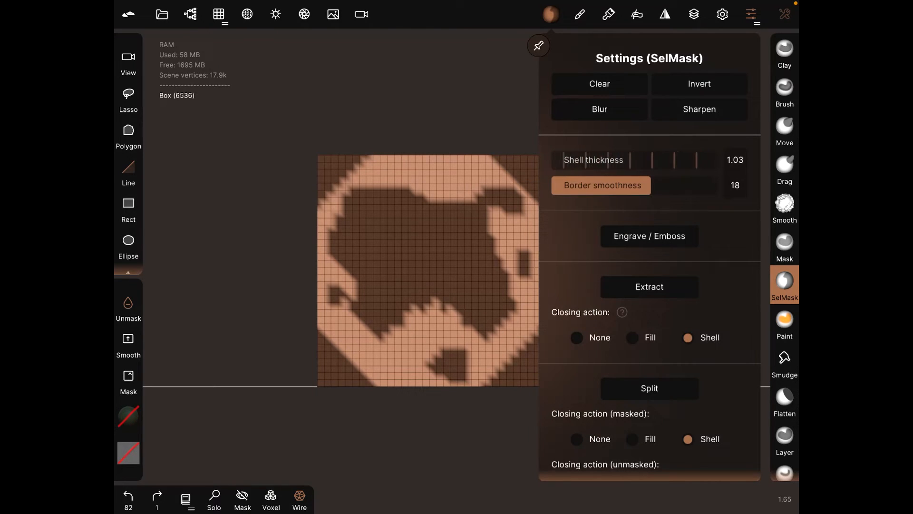
drag(635, 160, 652, 159)
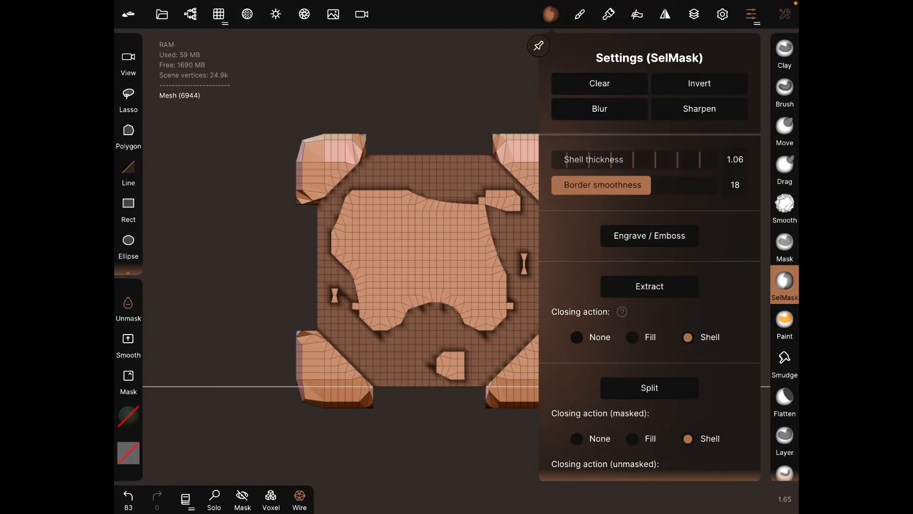
click(784, 285)
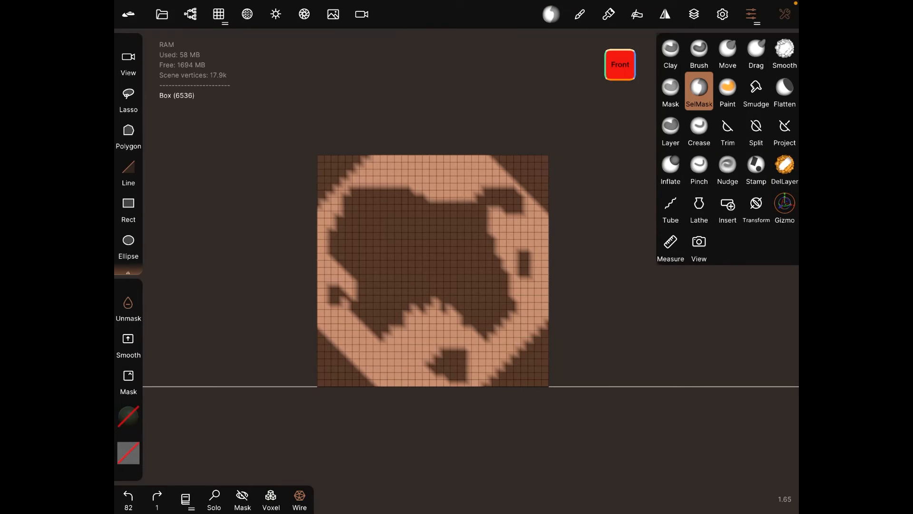
Extract the masked areas as shell pieces and select the Gizmo tool for the new mesh
click(698, 92)
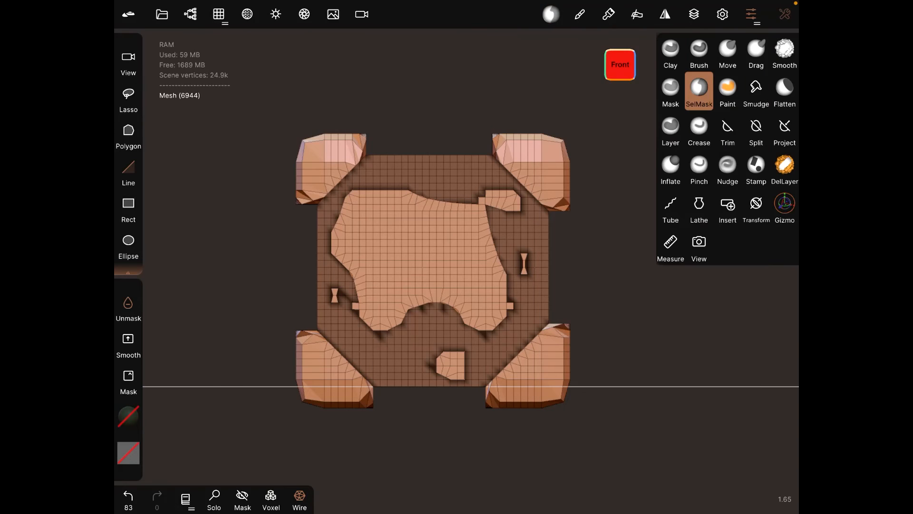
click(784, 208)
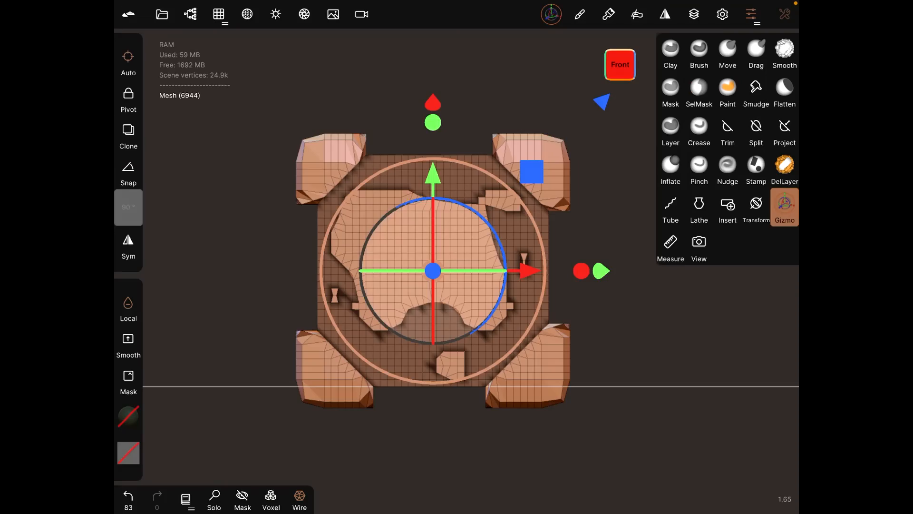